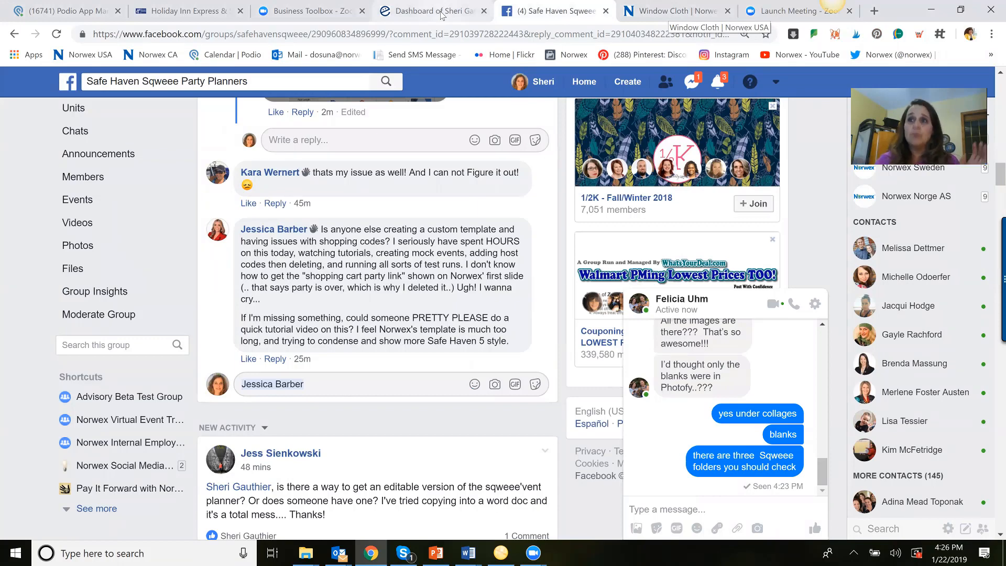
# Bring up the Sqweee dashboard and scroll to the scheduled events list
pyautogui.click(430, 11)
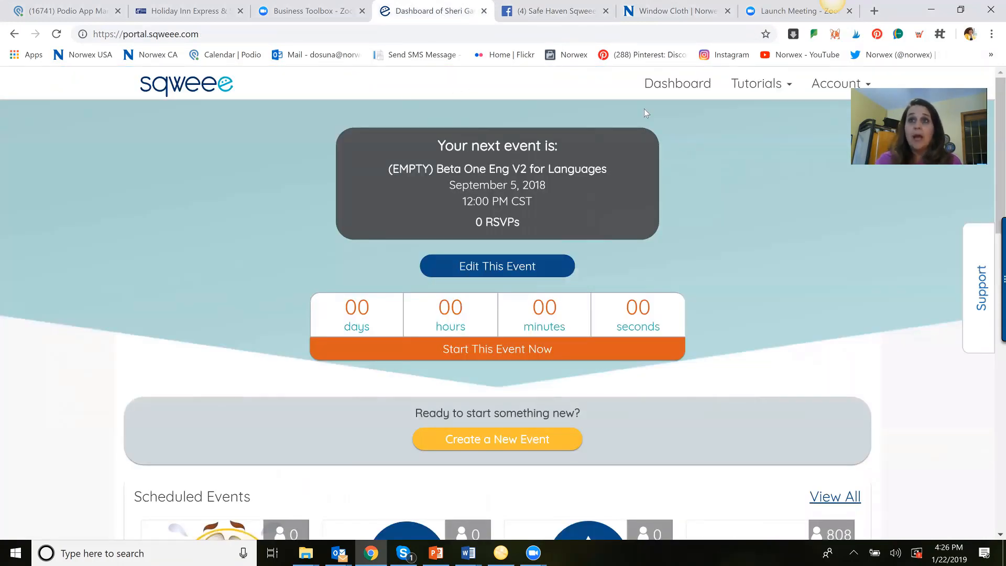
pyautogui.click(676, 84)
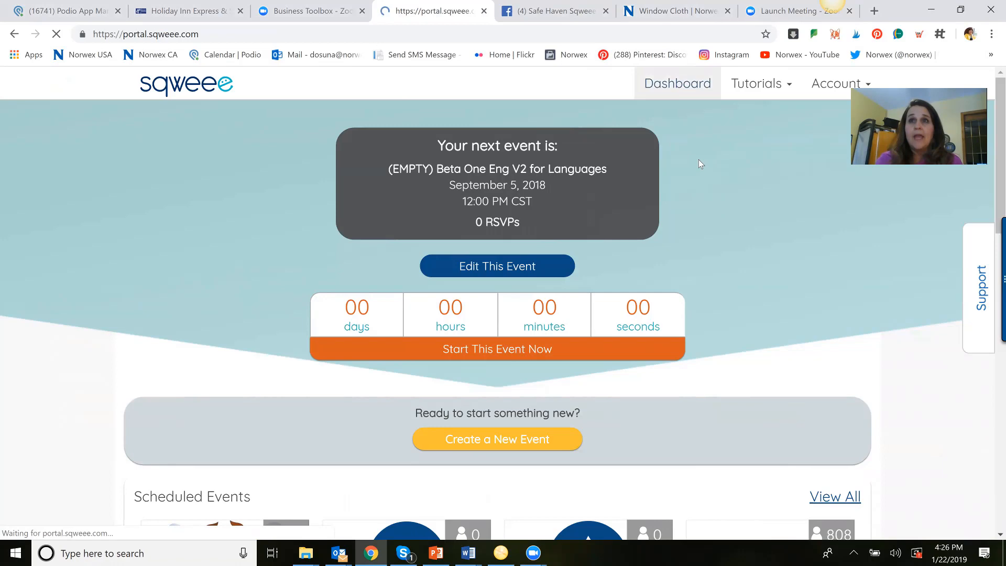
pyautogui.scroll(-3)
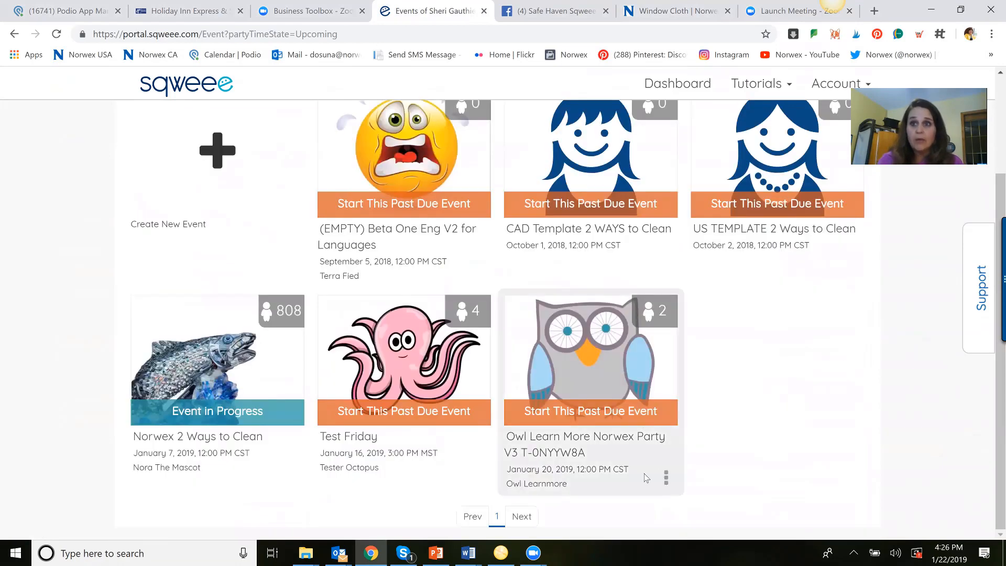
# Start editing the Owl Learn More Norwex Party event and select its event code
pyautogui.click(665, 477)
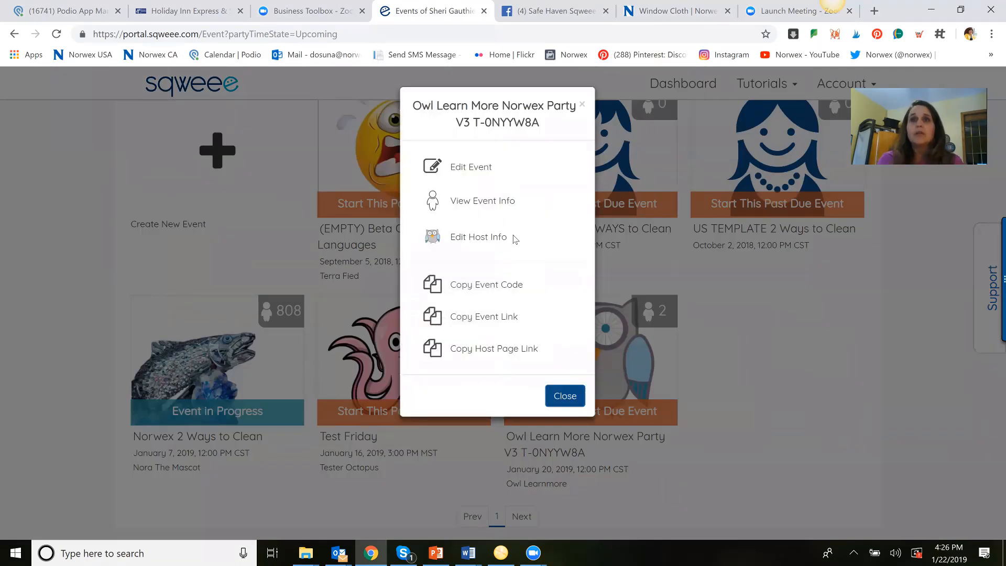
pyautogui.click(470, 167)
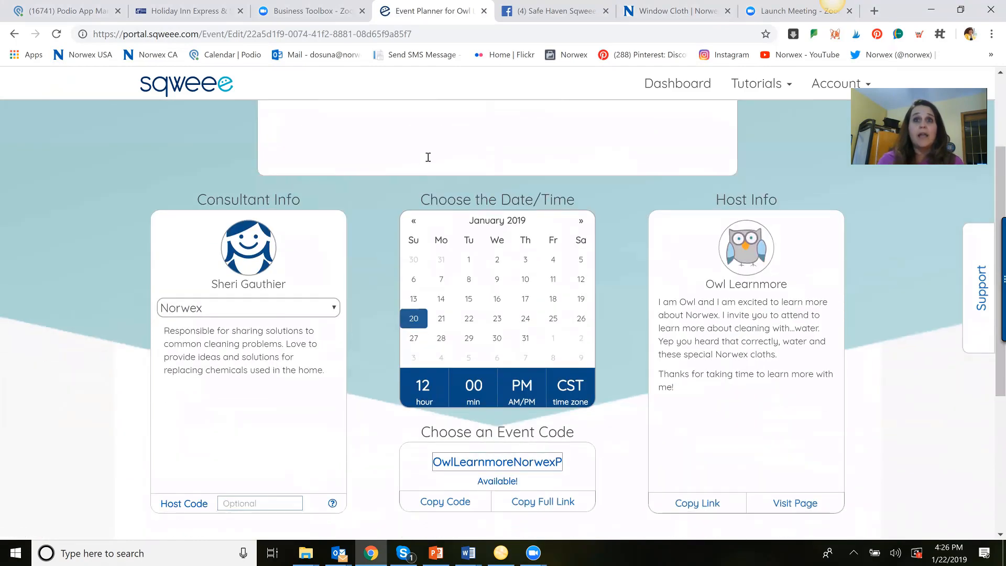
pyautogui.scroll(-3)
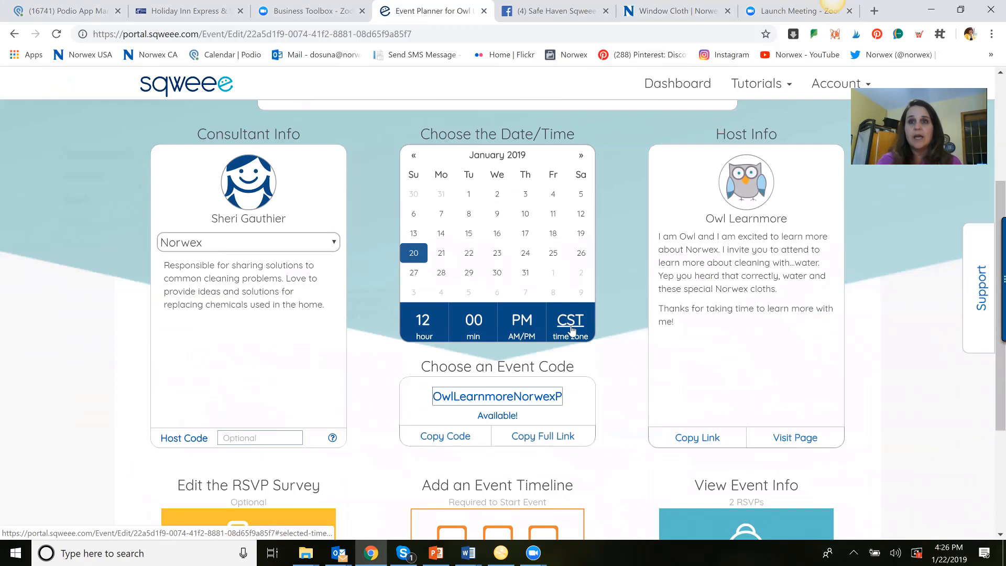
pyautogui.doubleClick(526, 396)
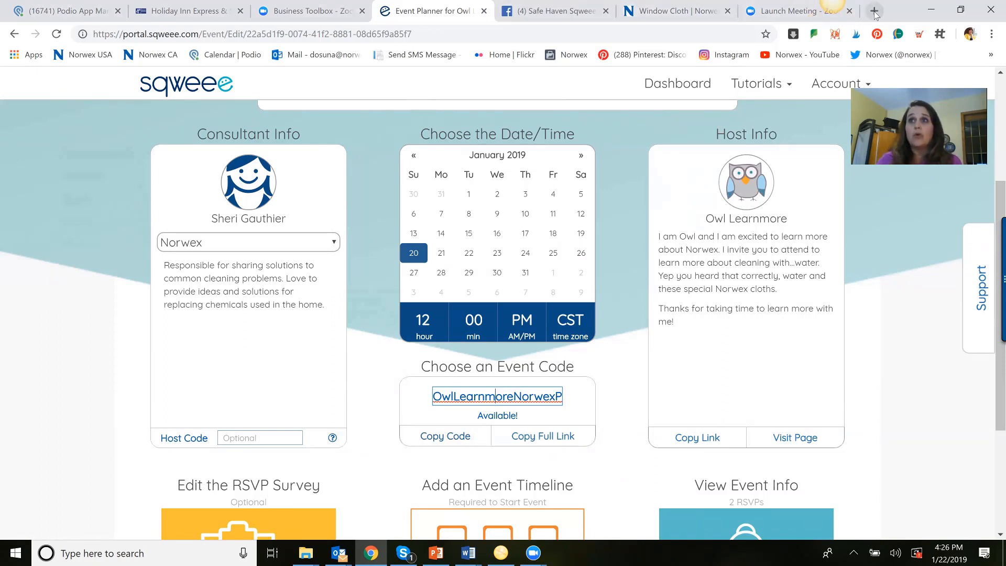
# Briefly visit a new browser tab, then return to the event planner's timeline section
pyautogui.click(873, 11)
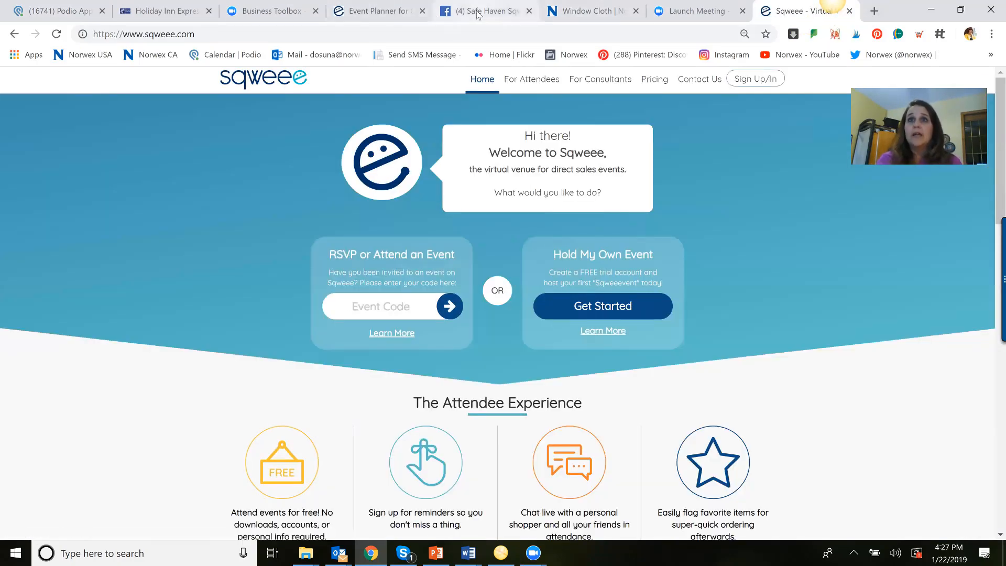
pyautogui.click(377, 10)
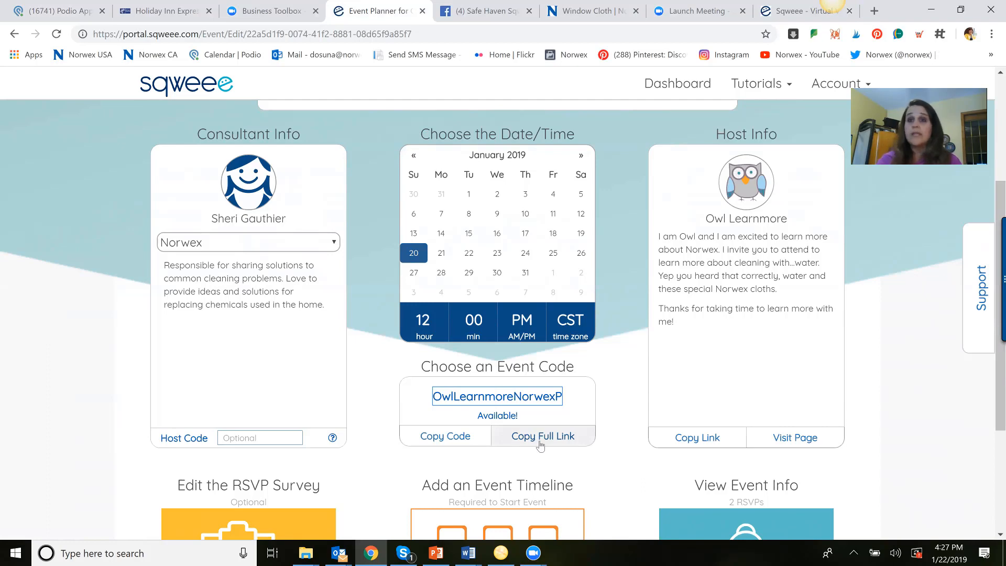
pyautogui.scroll(-3)
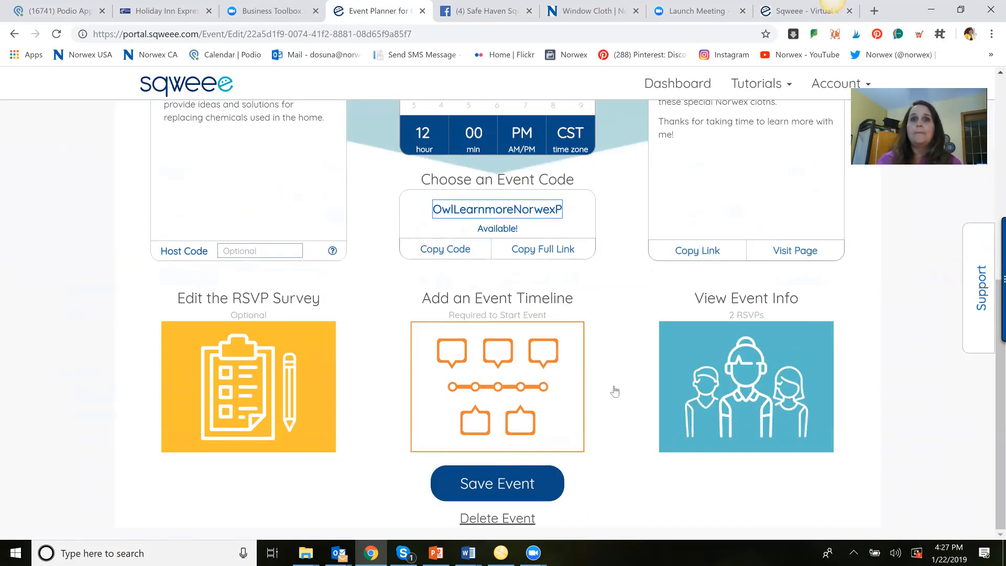
pyautogui.click(496, 387)
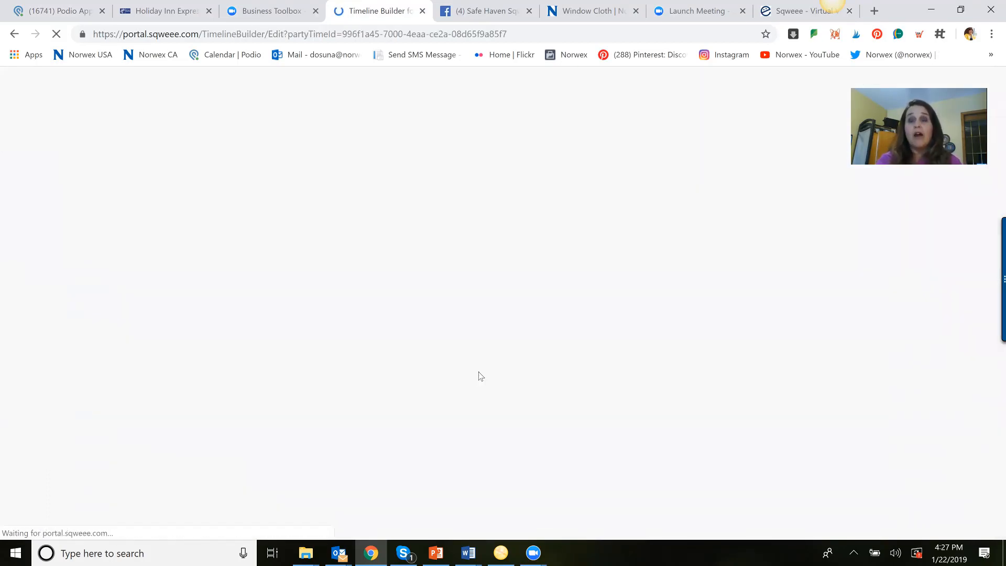
pyautogui.click(153, 147)
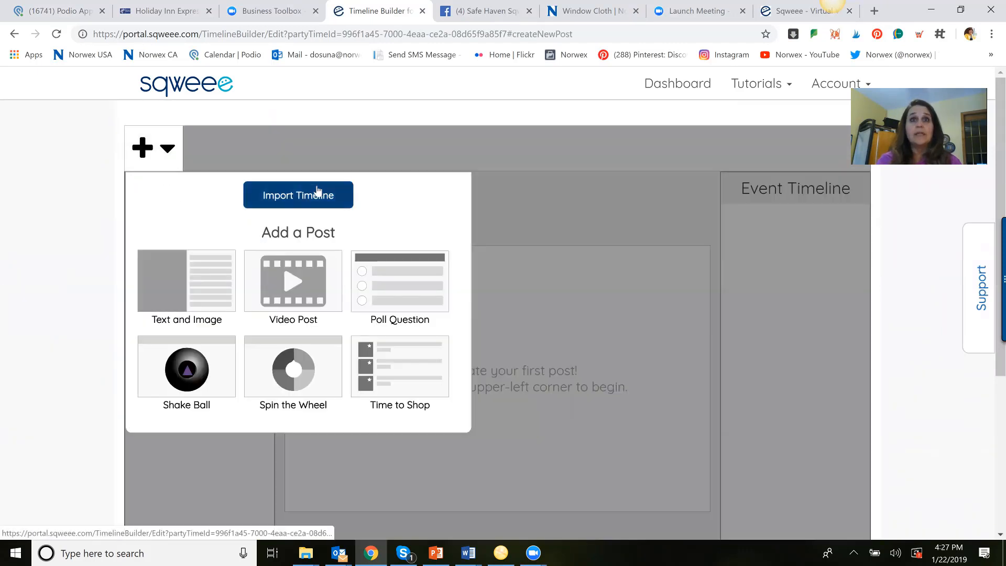
pyautogui.click(298, 195)
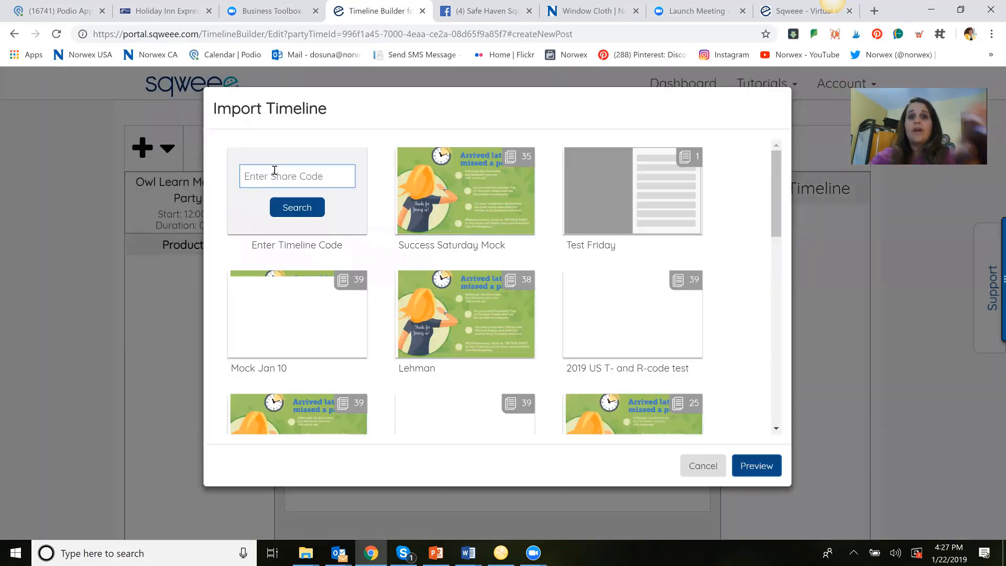
pyautogui.write('T-')
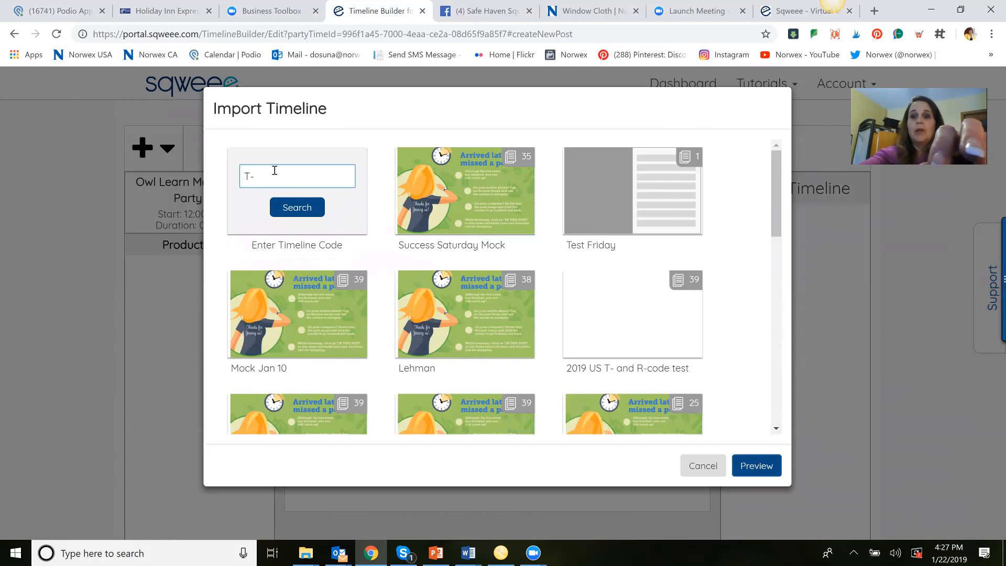
pyautogui.write('NorwexU')
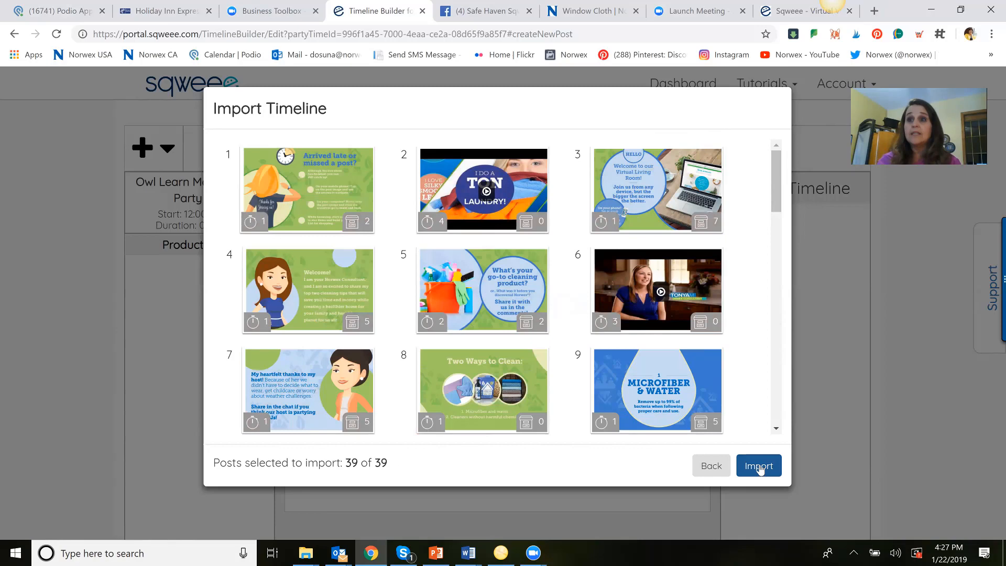
# Import all 39 posts and list the products attached to the go-to cleaning product post
pyautogui.click(757, 465)
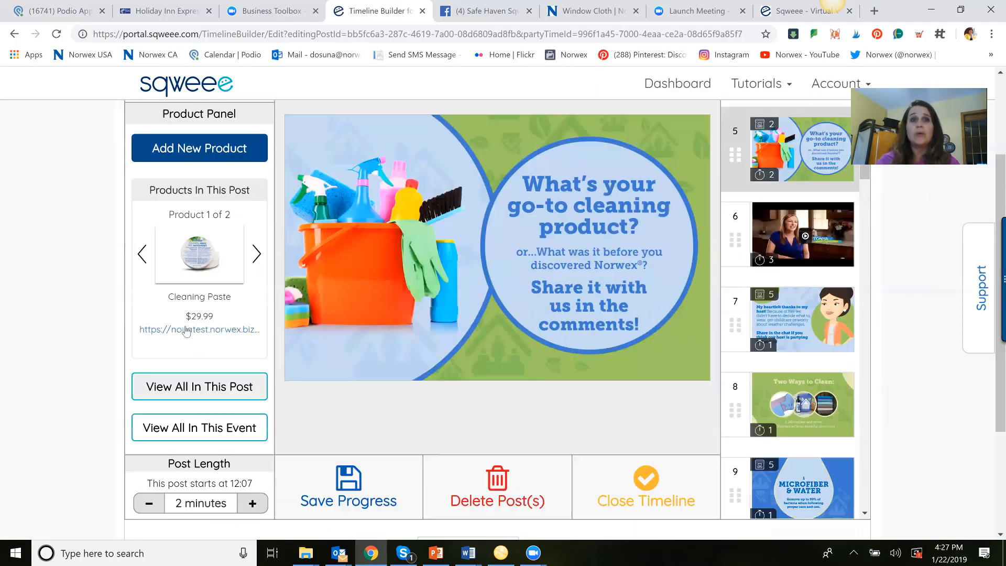
pyautogui.click(199, 386)
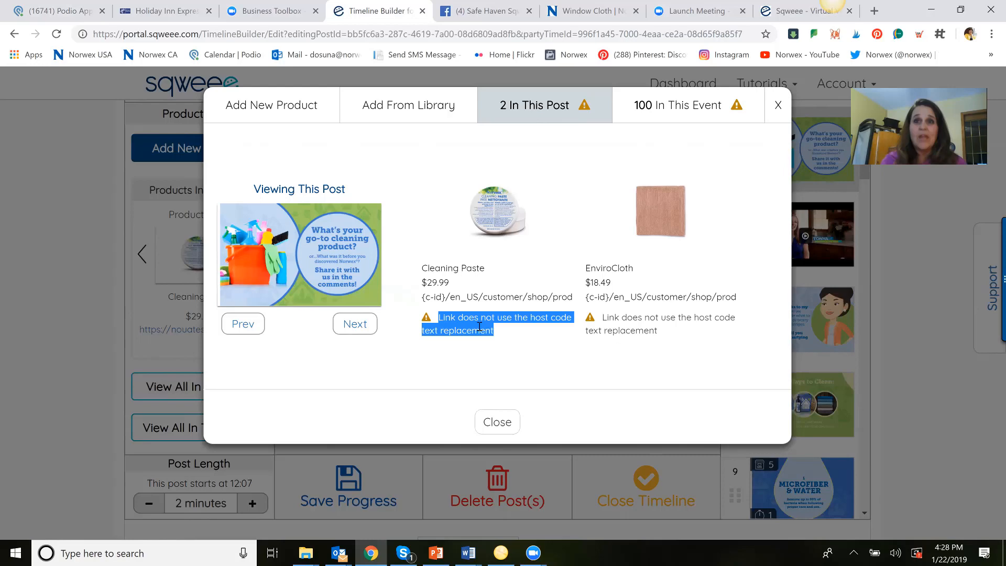
pyautogui.moveTo(497, 421)
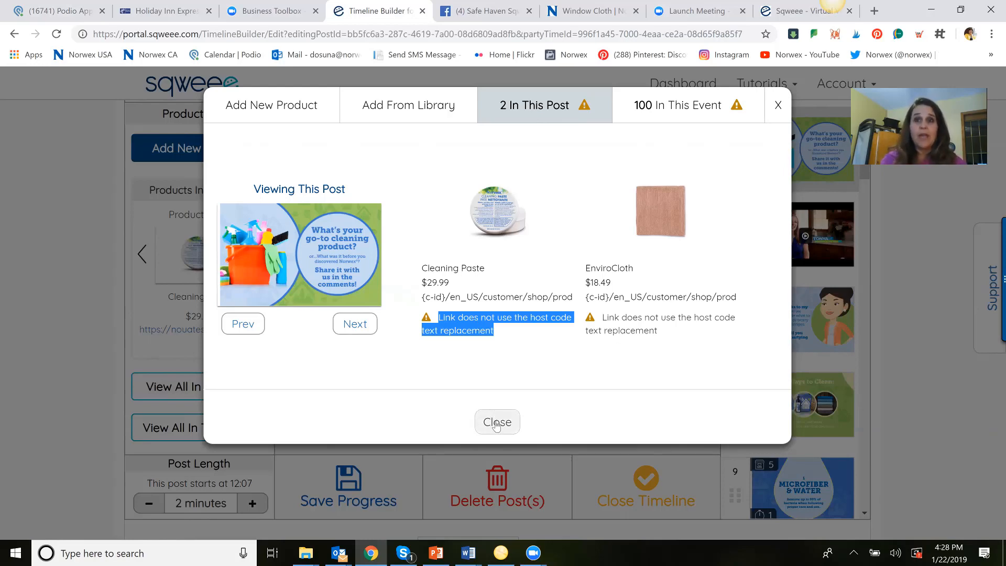
# Start a new product for post 5 and bring up the Norwex Window Cloth page
pyautogui.click(497, 421)
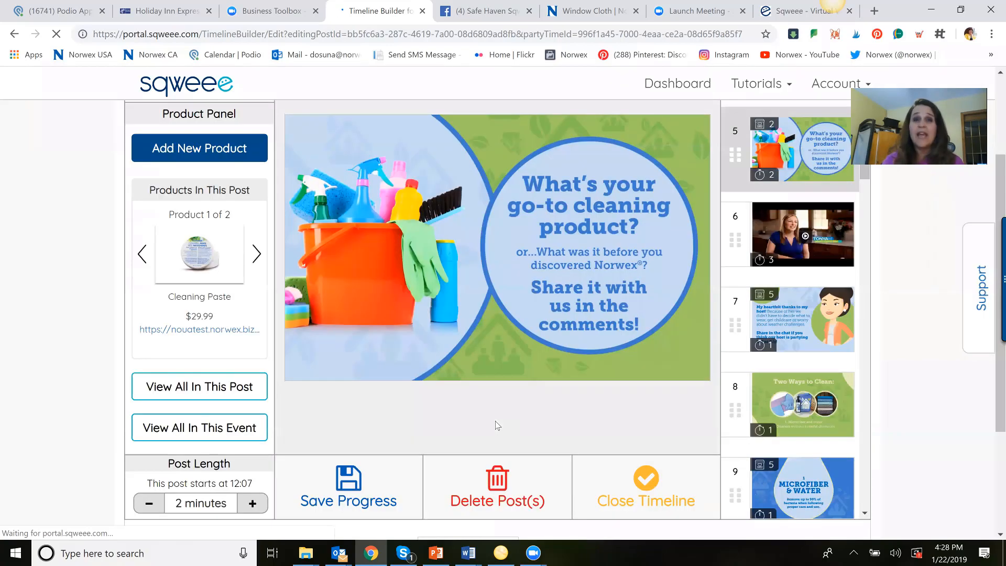
pyautogui.moveTo(248, 249)
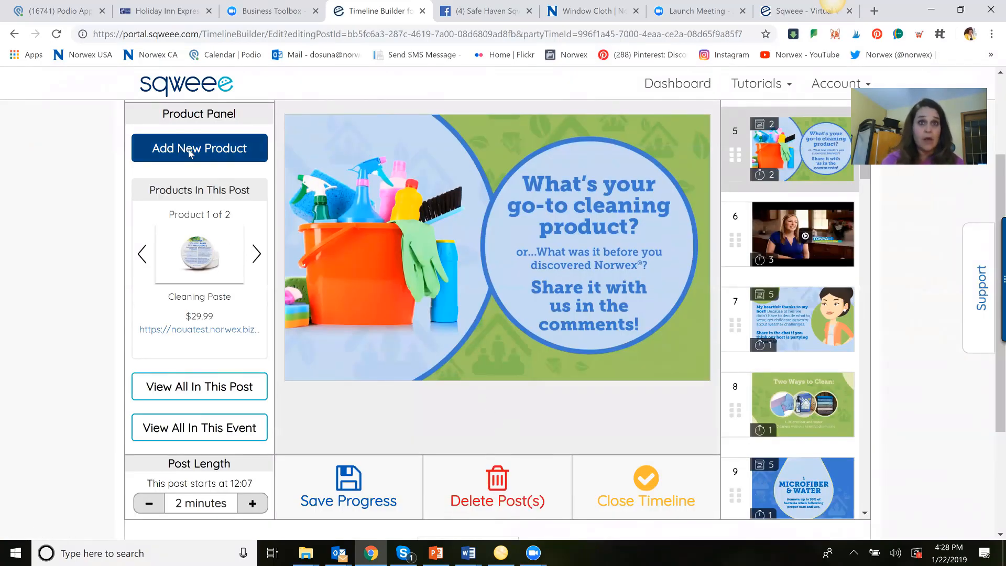
pyautogui.click(199, 147)
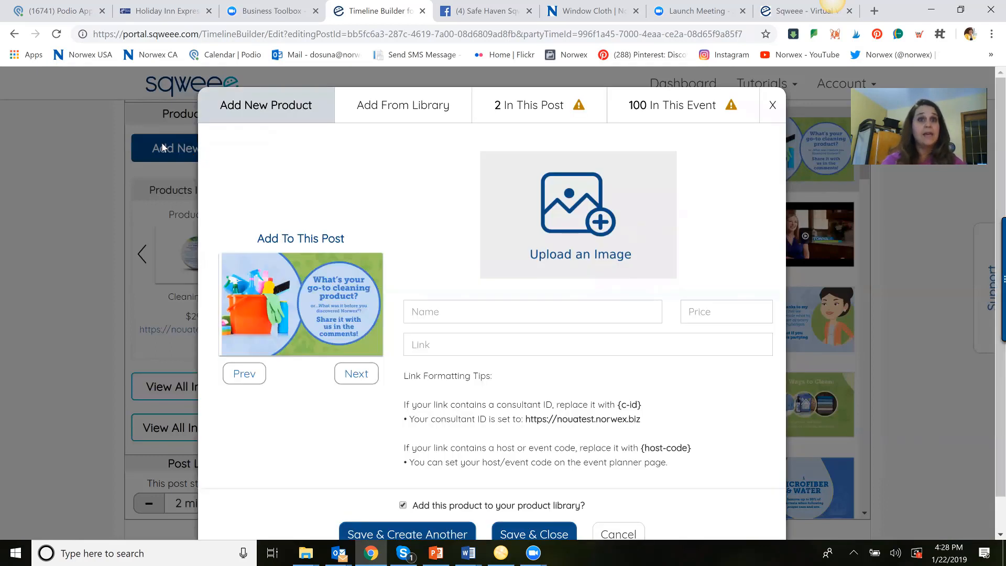
pyautogui.moveTo(564, 237)
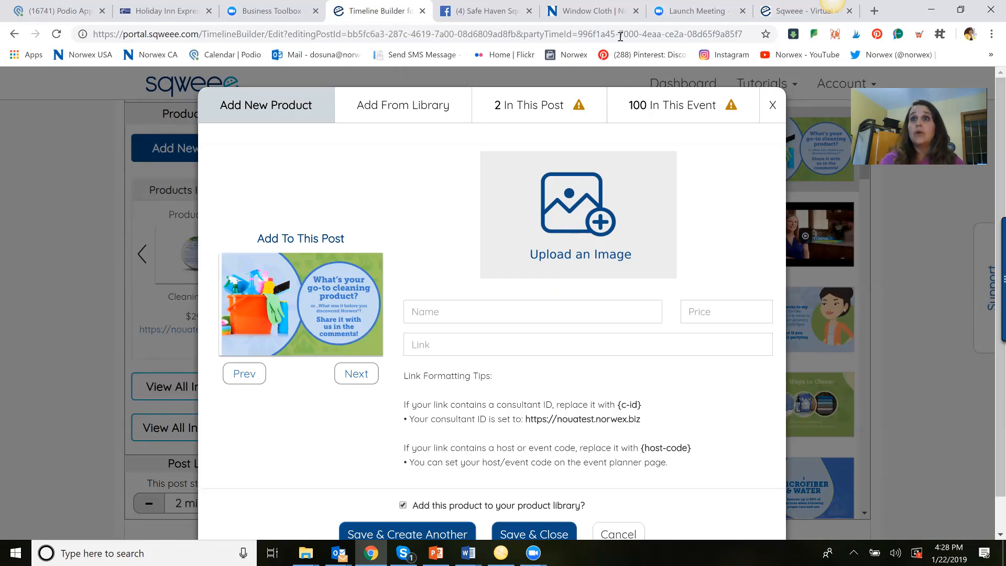
pyautogui.click(586, 11)
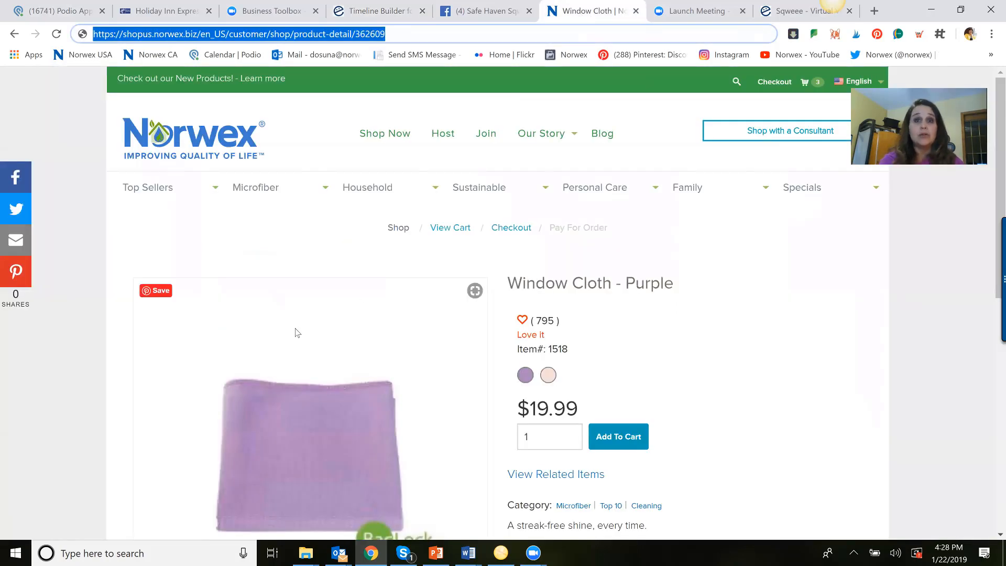
# Save the Window Cloth product image to Downloads and return to the product form
pyautogui.rightClick(297, 332)
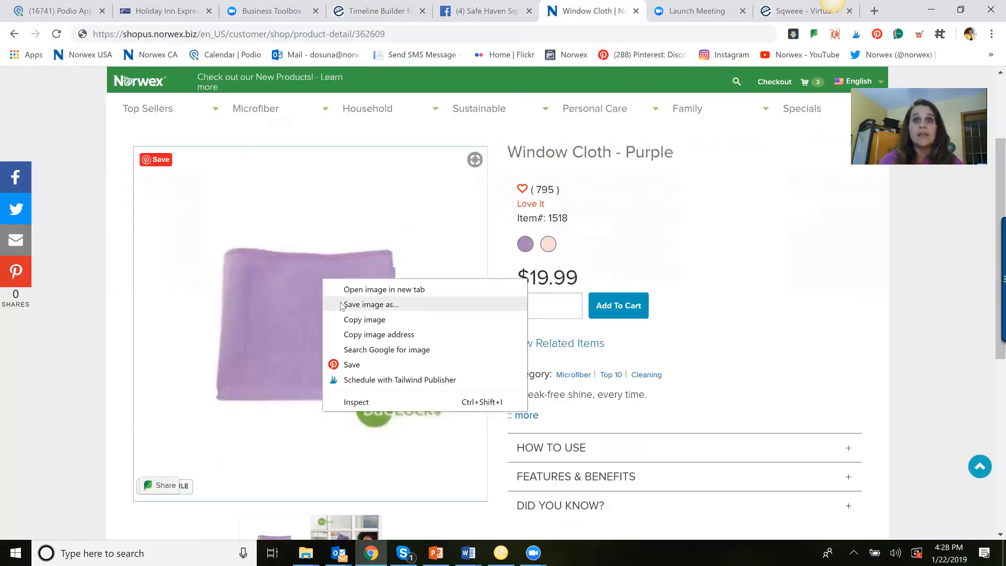
pyautogui.click(370, 304)
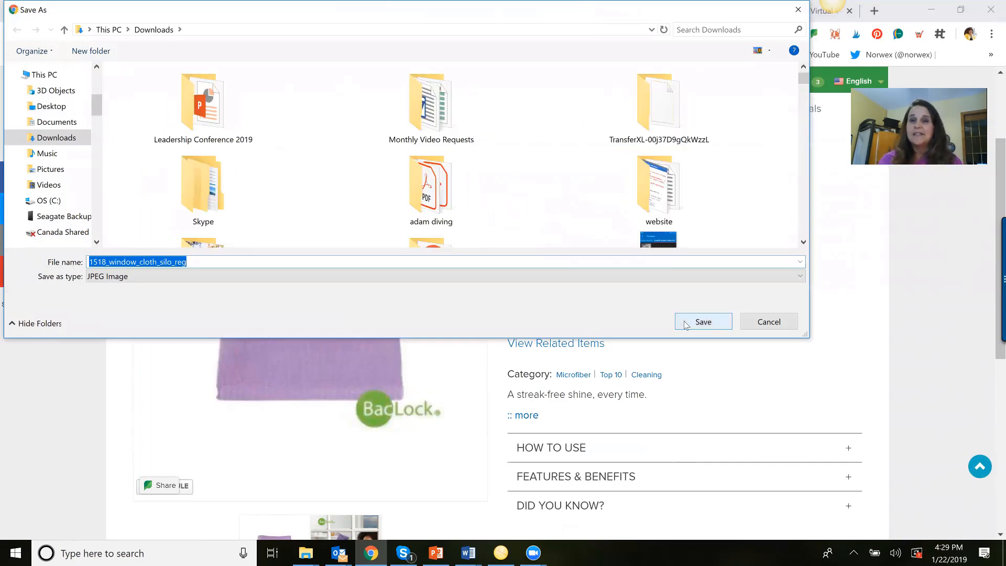
pyautogui.click(702, 322)
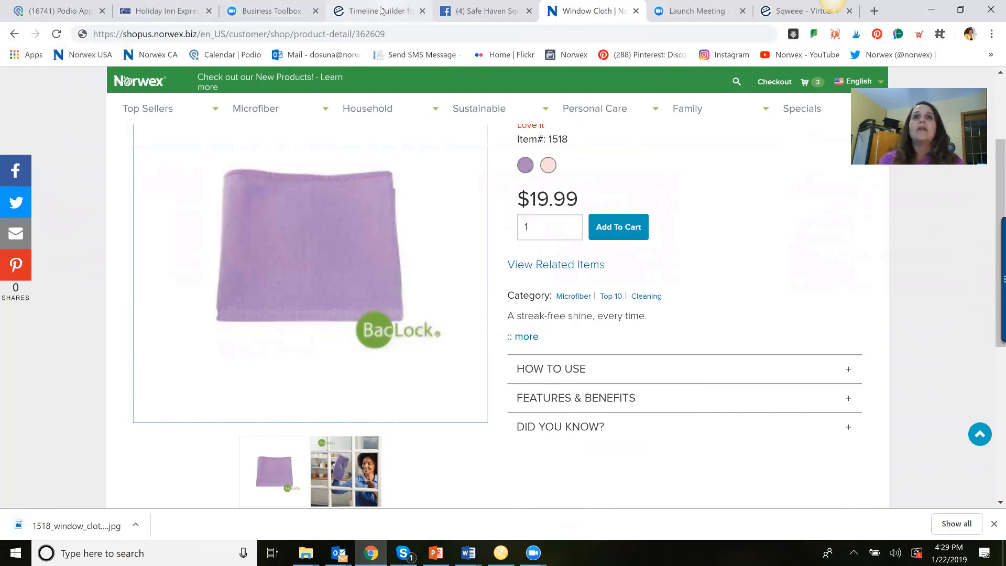
pyautogui.click(378, 11)
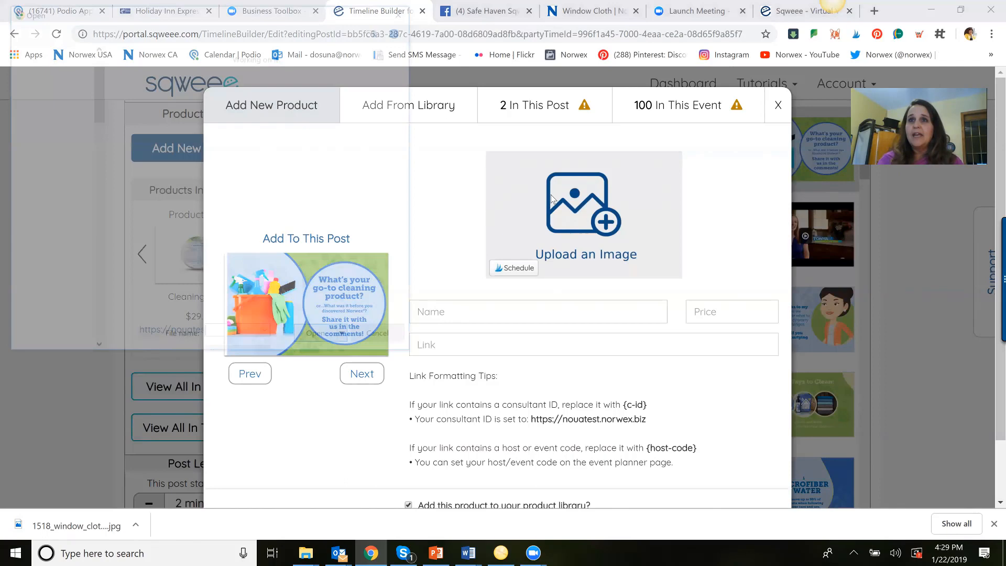
# Upload the downloaded window cloth photo and begin naming the product Window Cloth
pyautogui.click(584, 199)
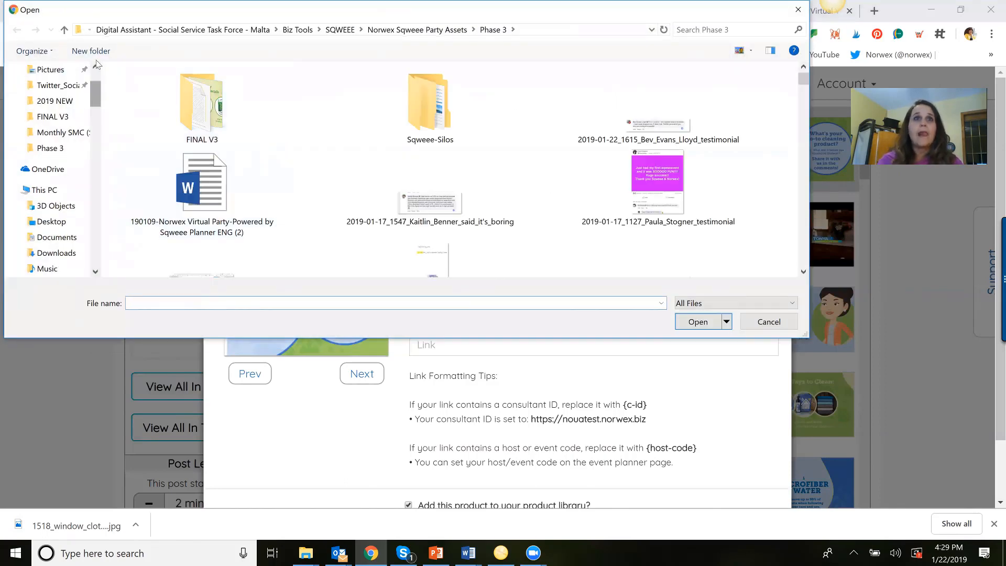
pyautogui.click(56, 111)
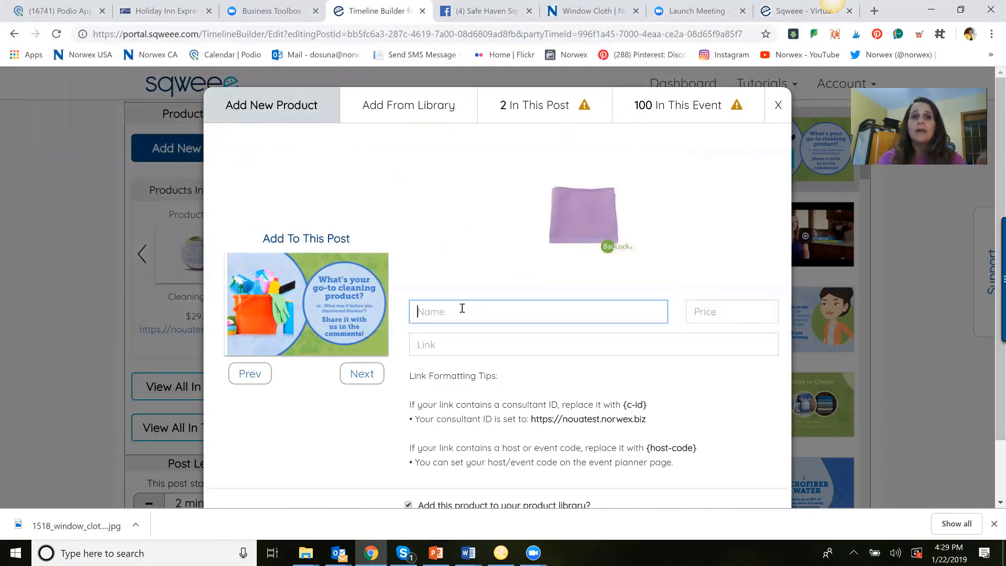
pyautogui.write('Window Cloth')
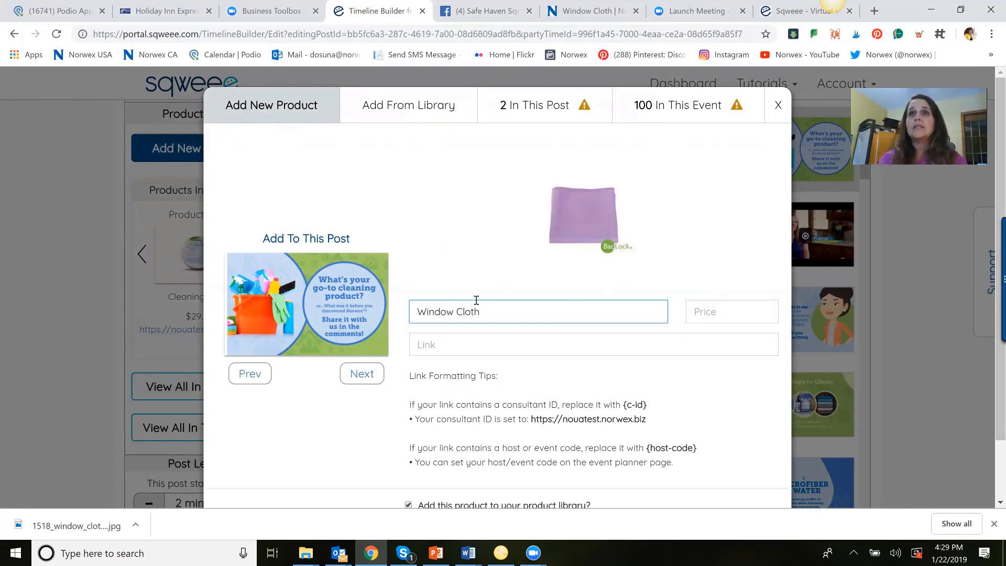
# Check the Norwex page and enter a price of 19.99 for Window Cloth
pyautogui.click(586, 11)
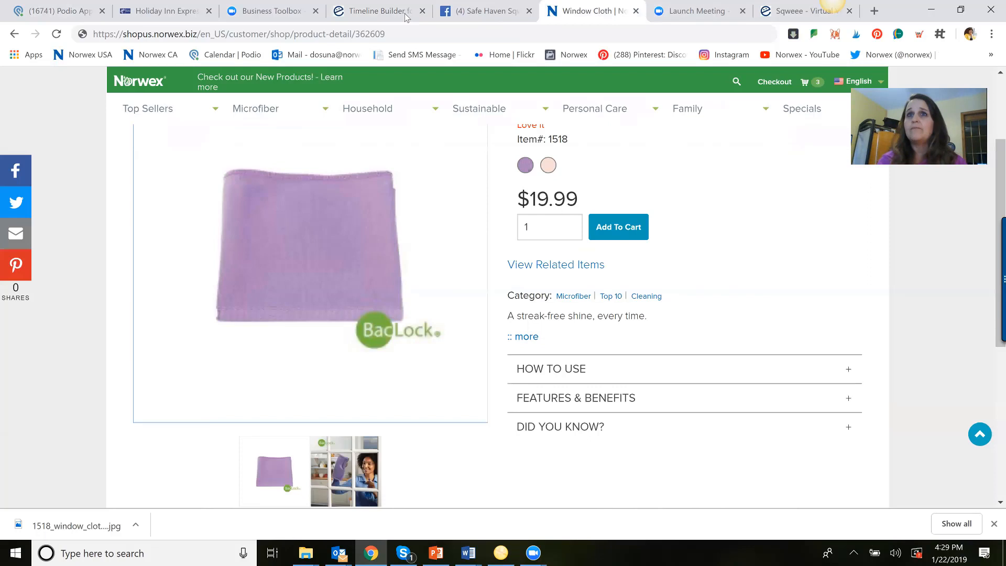
pyautogui.click(377, 11)
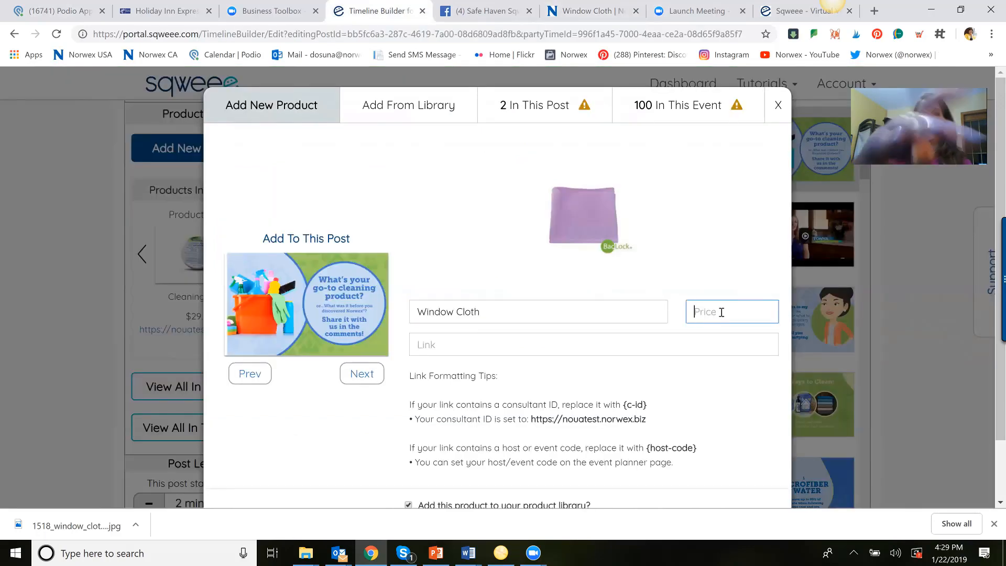
pyautogui.write('19.99')
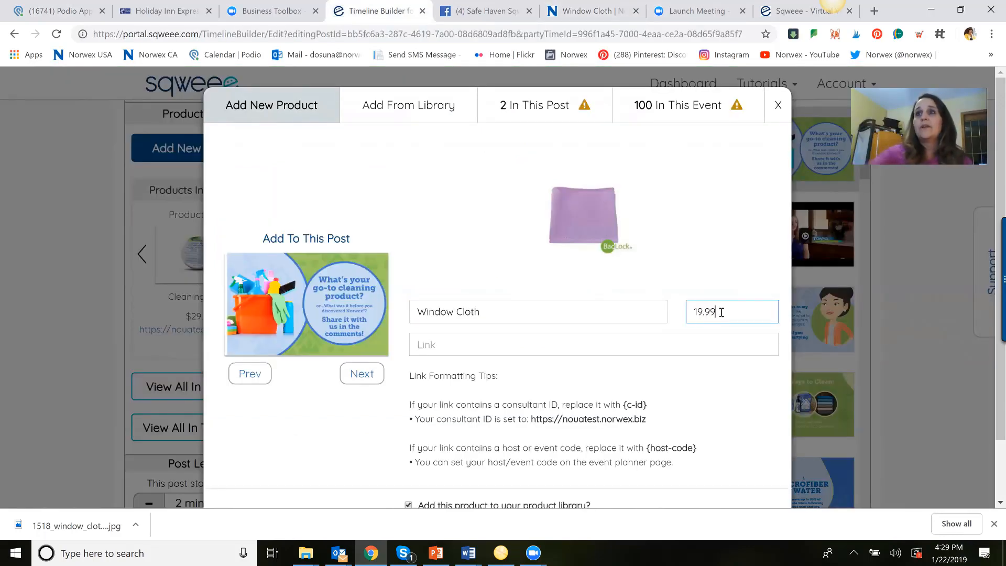
pyautogui.click(592, 345)
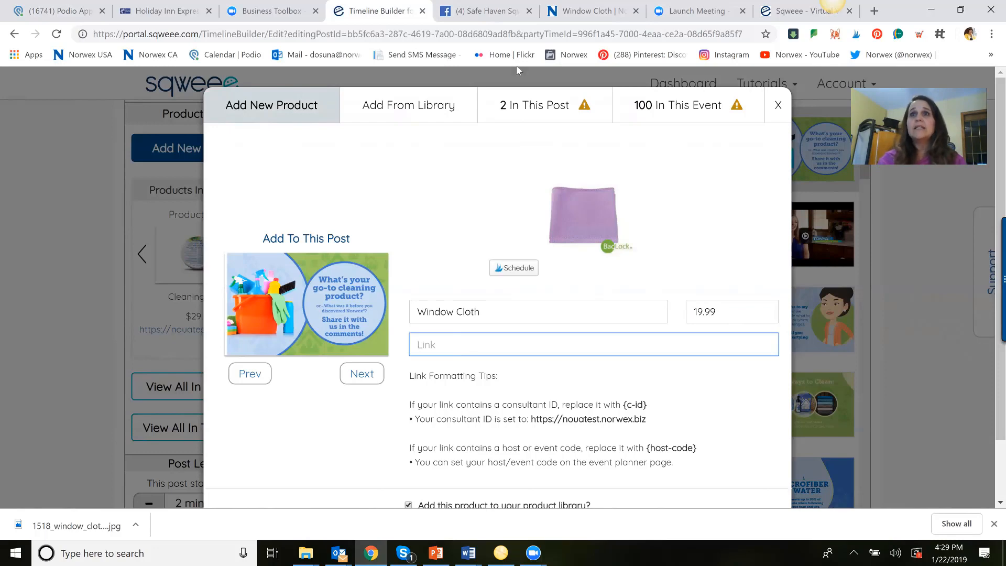
# Copy the Window Cloth product page address from the Norwex tab
pyautogui.click(590, 11)
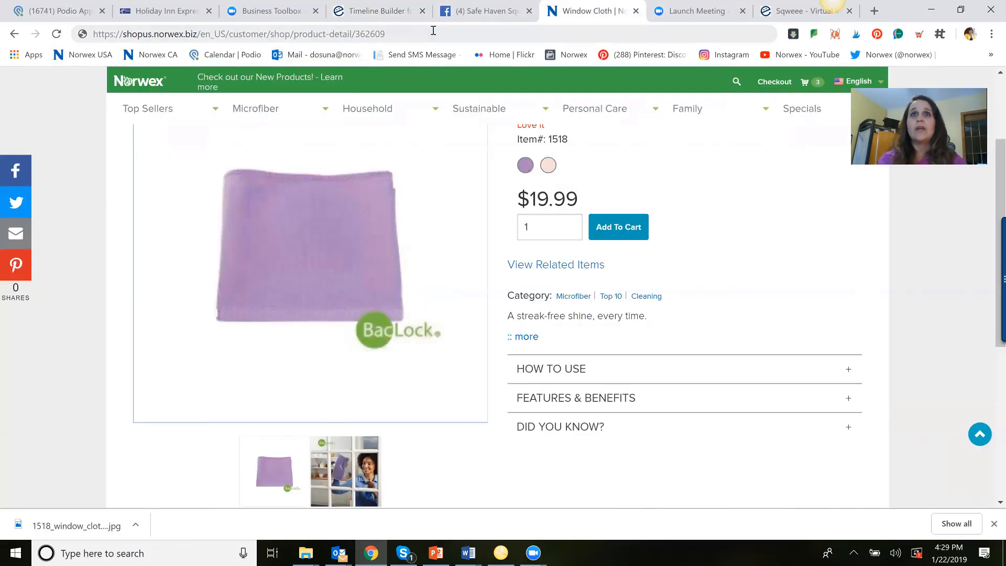
pyautogui.click(237, 33)
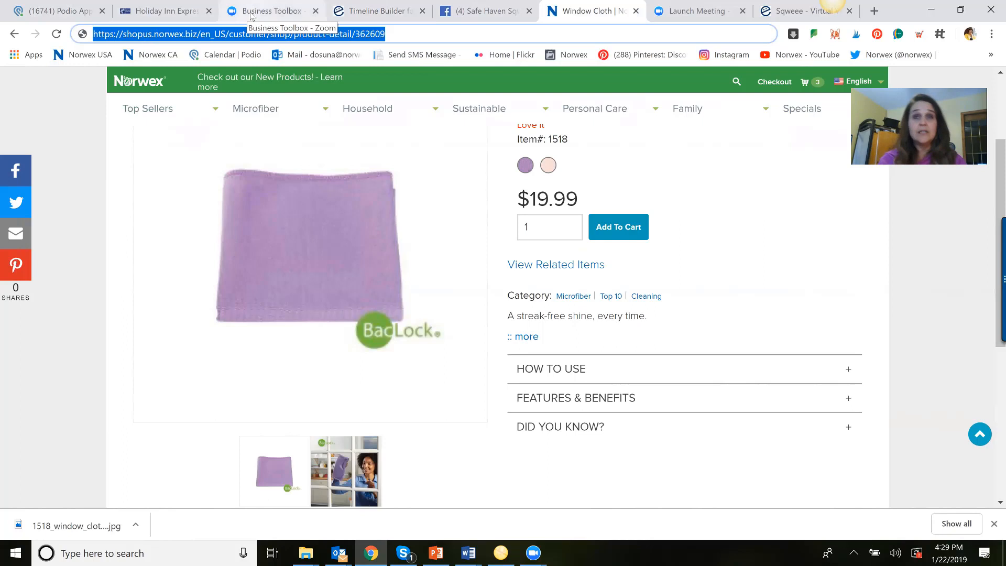
pyautogui.click(375, 11)
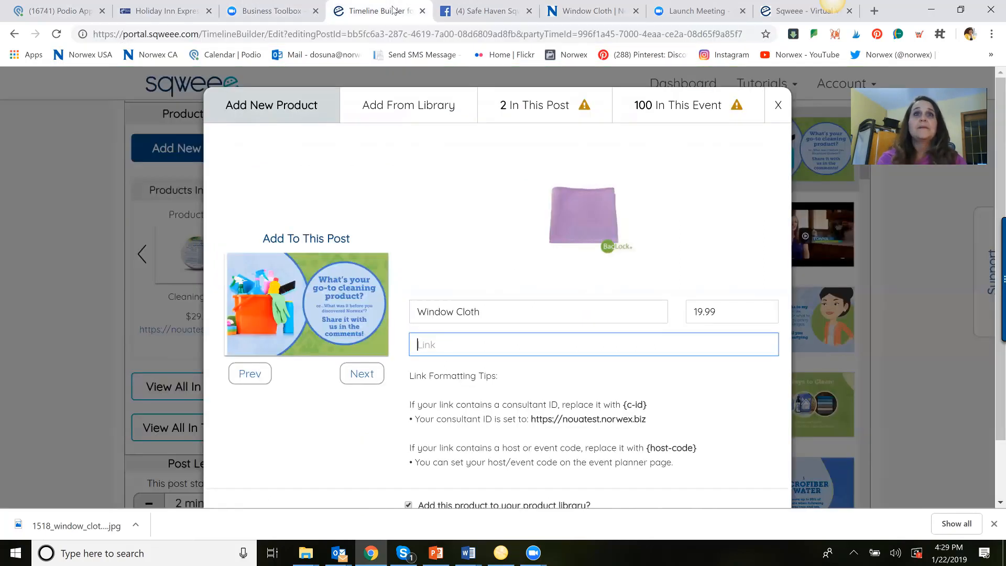
# Link the product to the product-detail/362609 URL with a {c-id} domain and save it
pyautogui.write('https://shopus.norwex.biz/en_US/customer/shop/product-detail/362609')
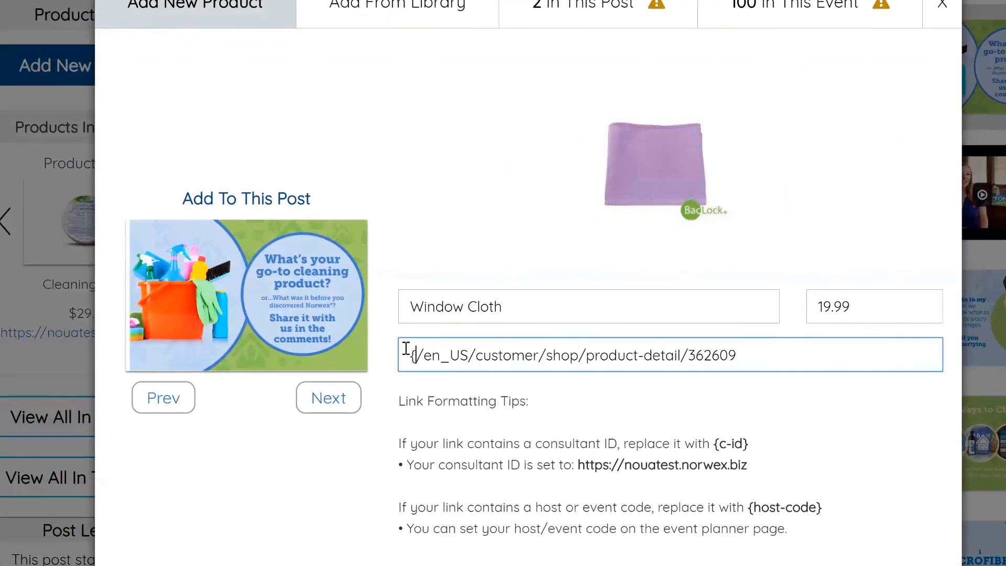
pyautogui.write('c-id}')
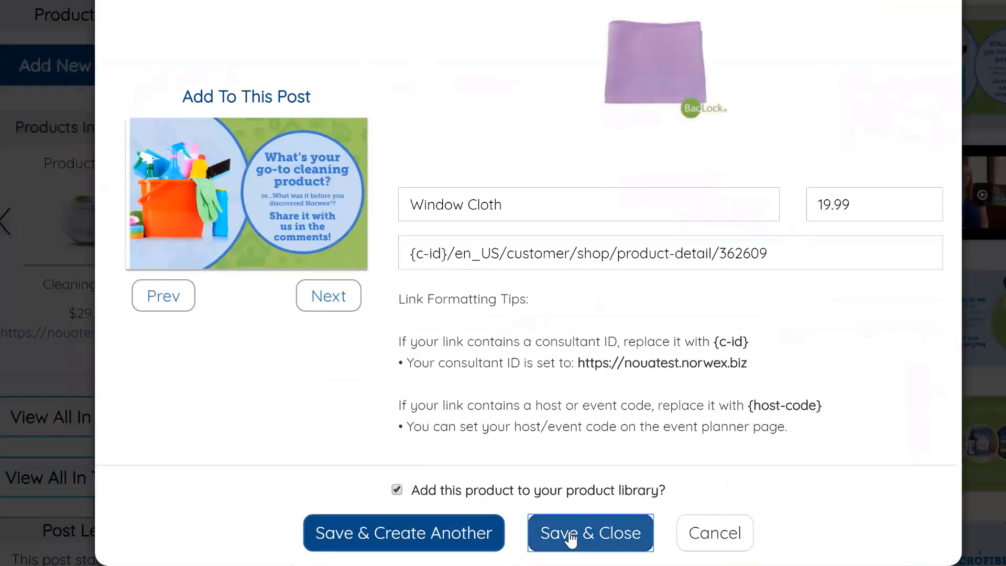
pyautogui.click(589, 532)
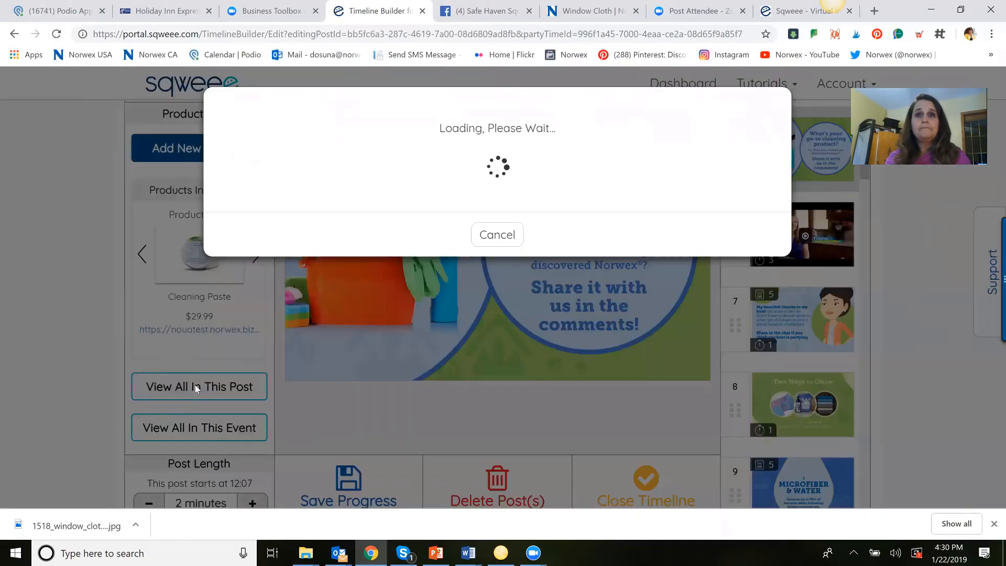
# Review the post's products, inspecting the Cleaning Paste {c-id} link, then close the list
pyautogui.click(199, 386)
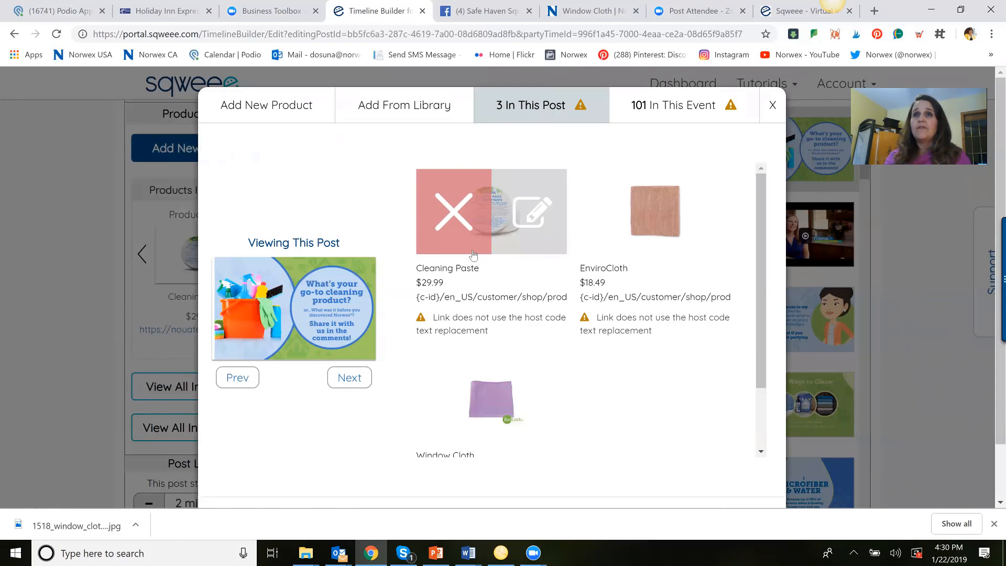
pyautogui.click(533, 211)
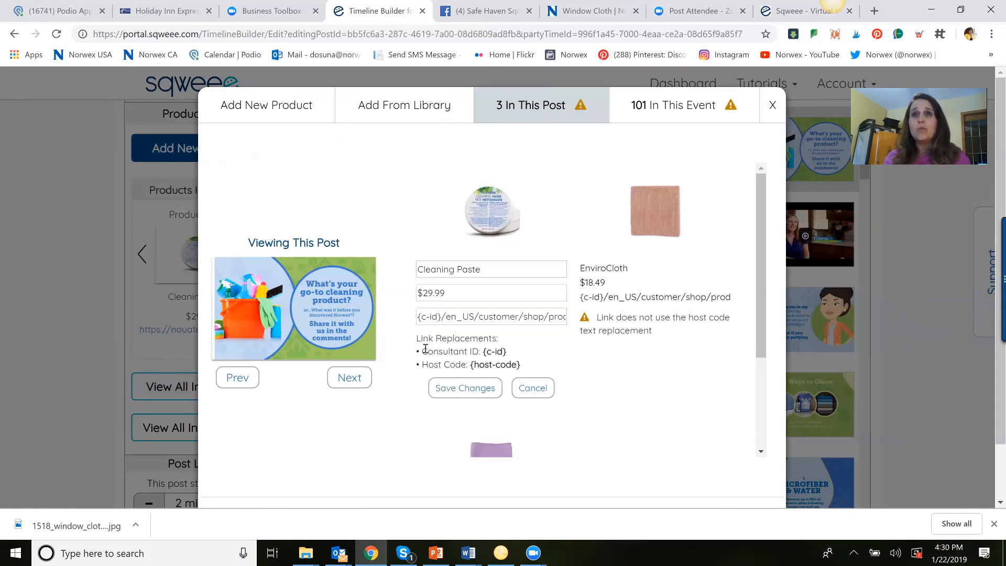
pyautogui.doubleClick(427, 316)
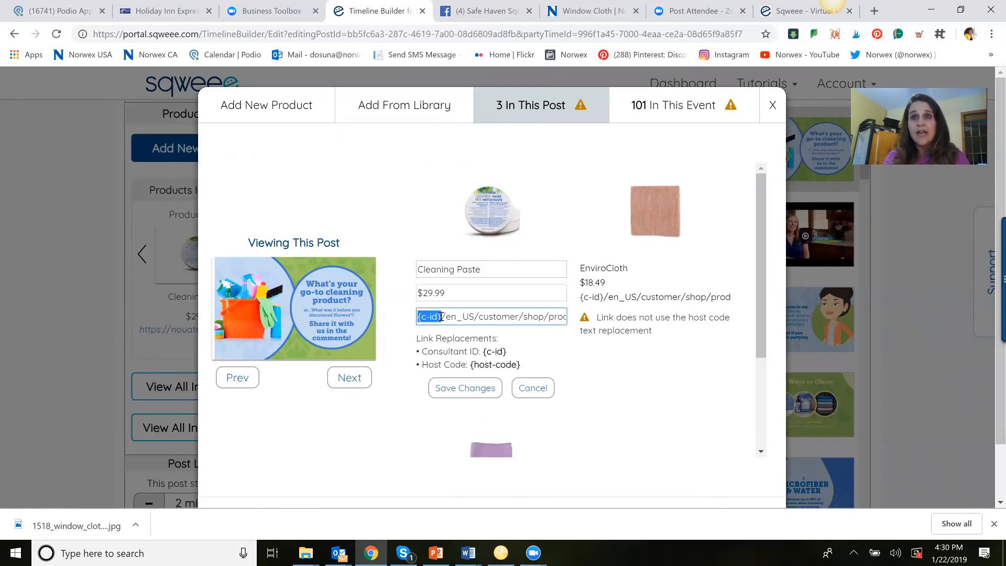
pyautogui.click(454, 315)
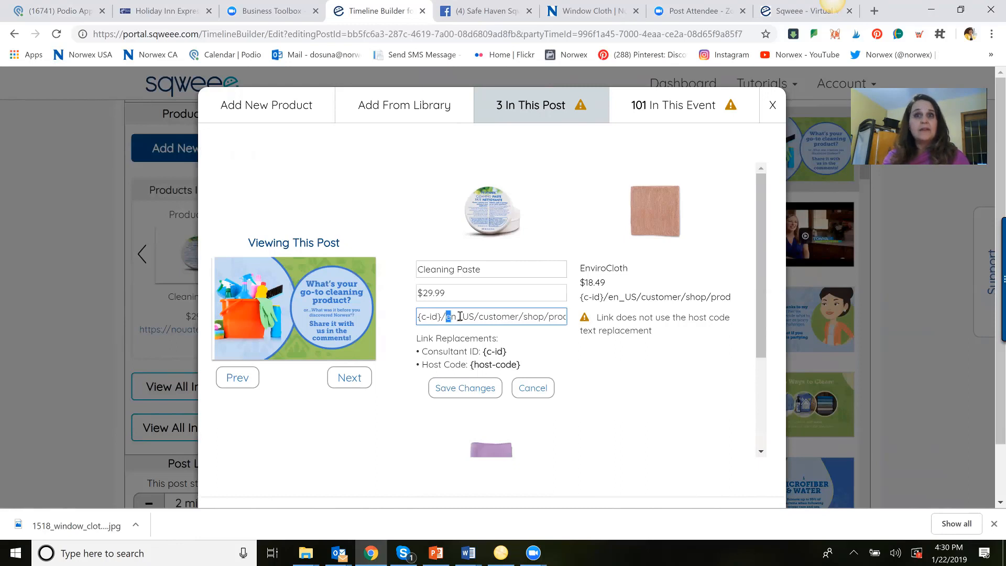
pyautogui.doubleClick(461, 316)
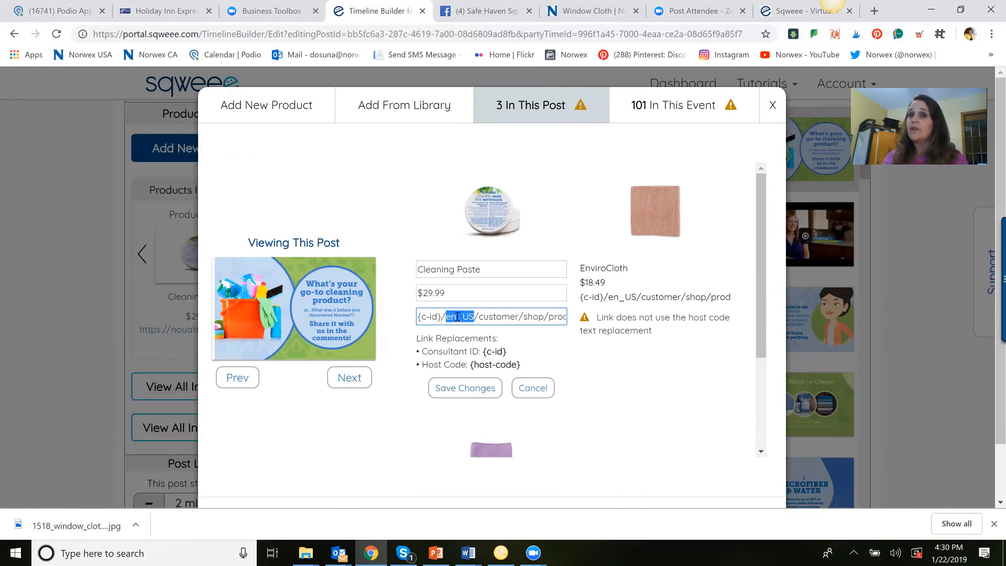
pyautogui.click(464, 316)
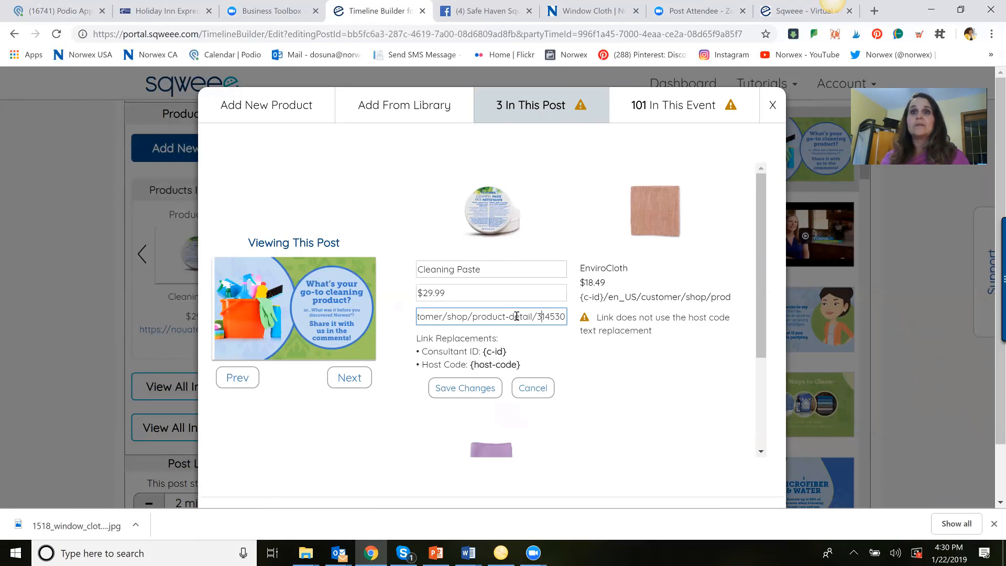
pyautogui.moveTo(427, 365)
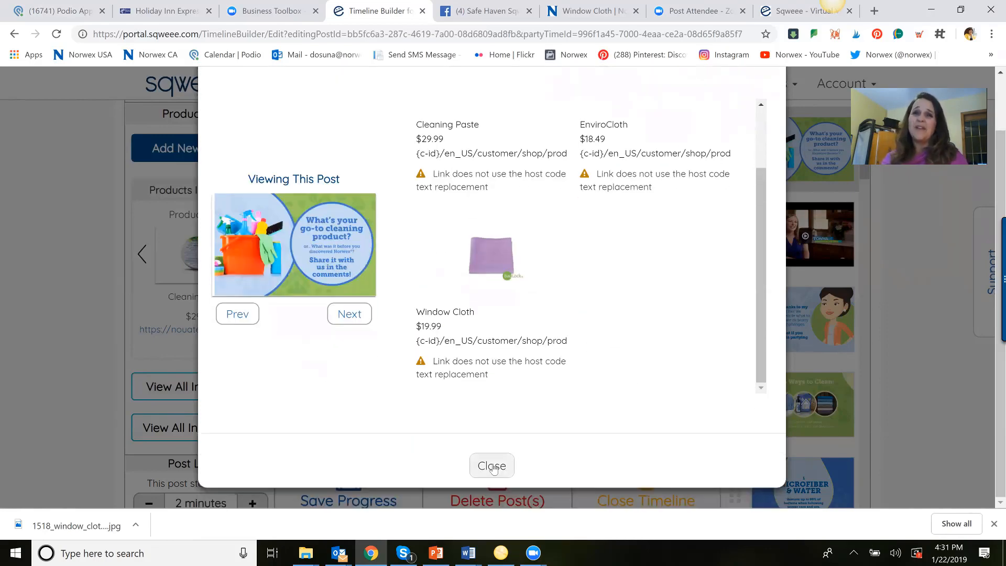
pyautogui.click(491, 465)
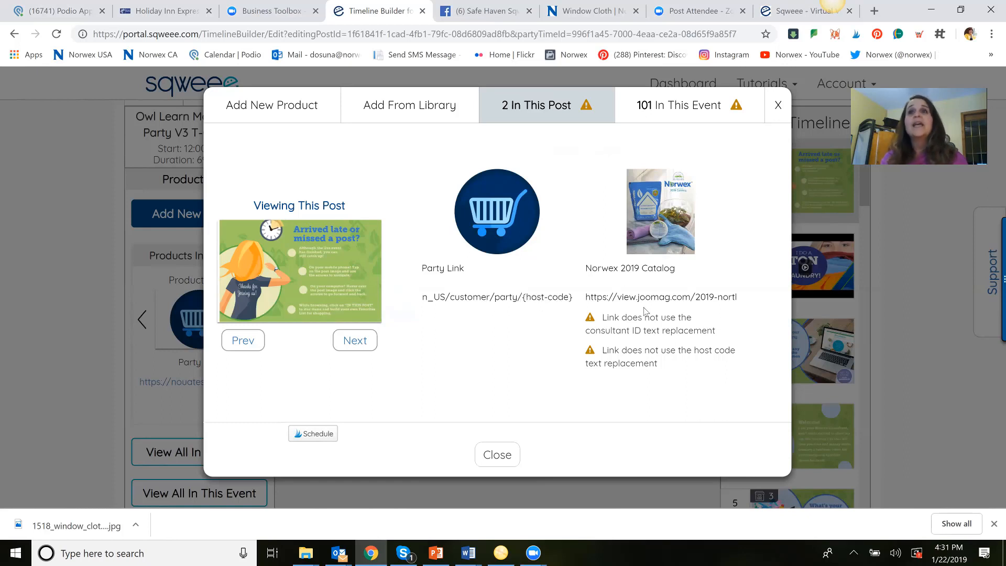
pyautogui.moveTo(621, 295)
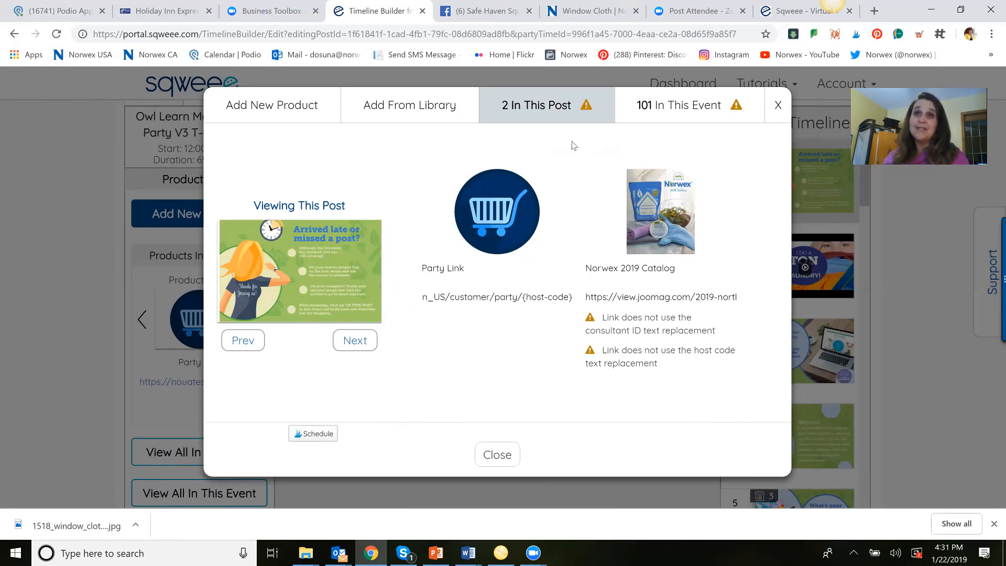
# Close the late-arrival post's product list and save progress on the timeline
pyautogui.click(496, 454)
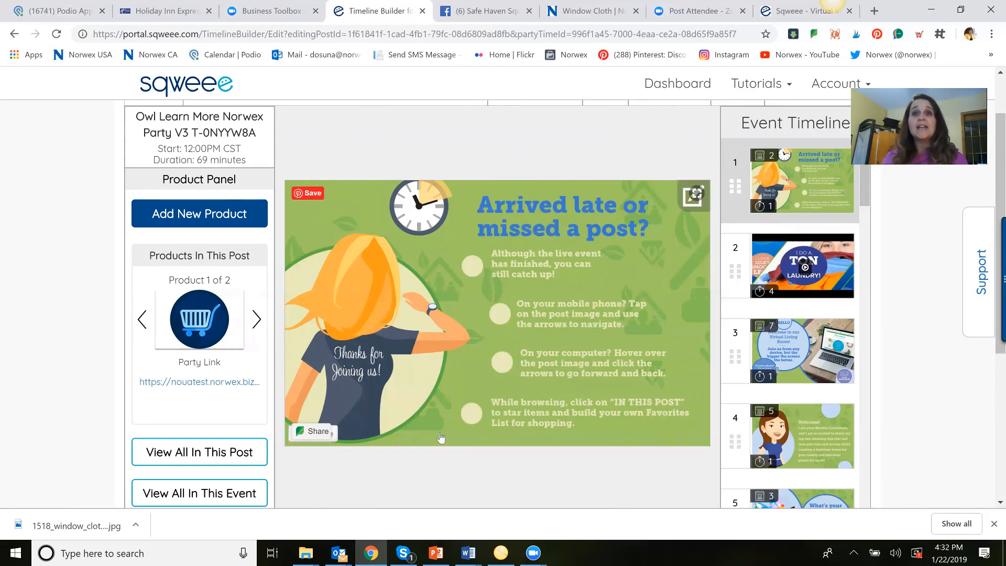
pyautogui.scroll(-3)
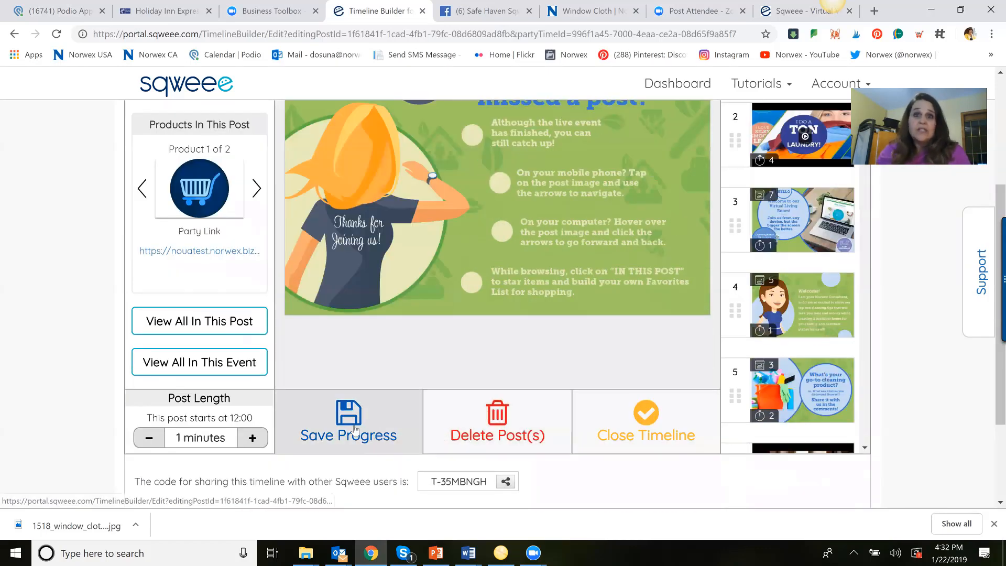
pyautogui.click(348, 423)
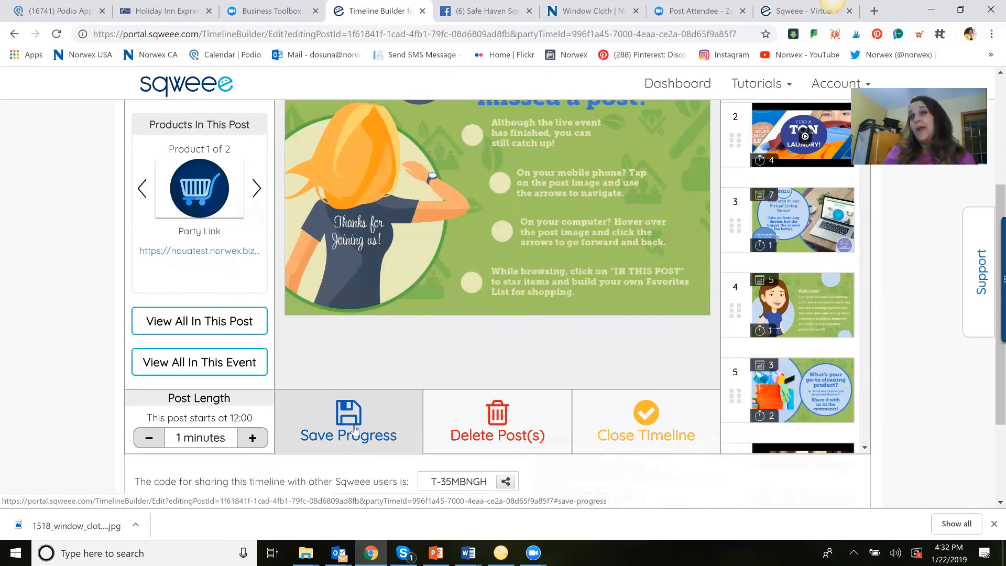